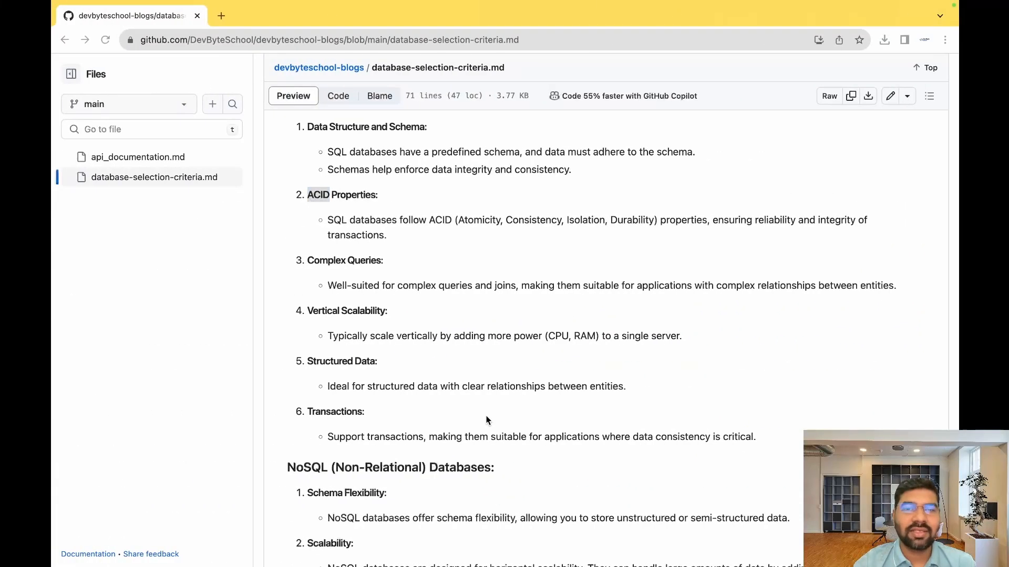
# - Read the SQL relational factors, highlighting the word ACID, then reach the NoSQL Databases heading
pyautogui.scroll(3)
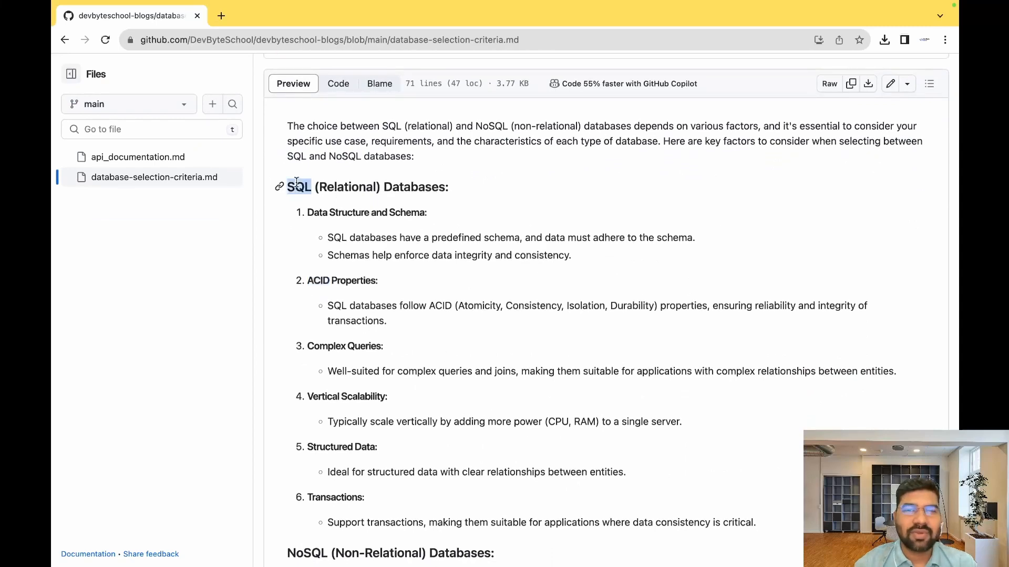
pyautogui.scroll(-3)
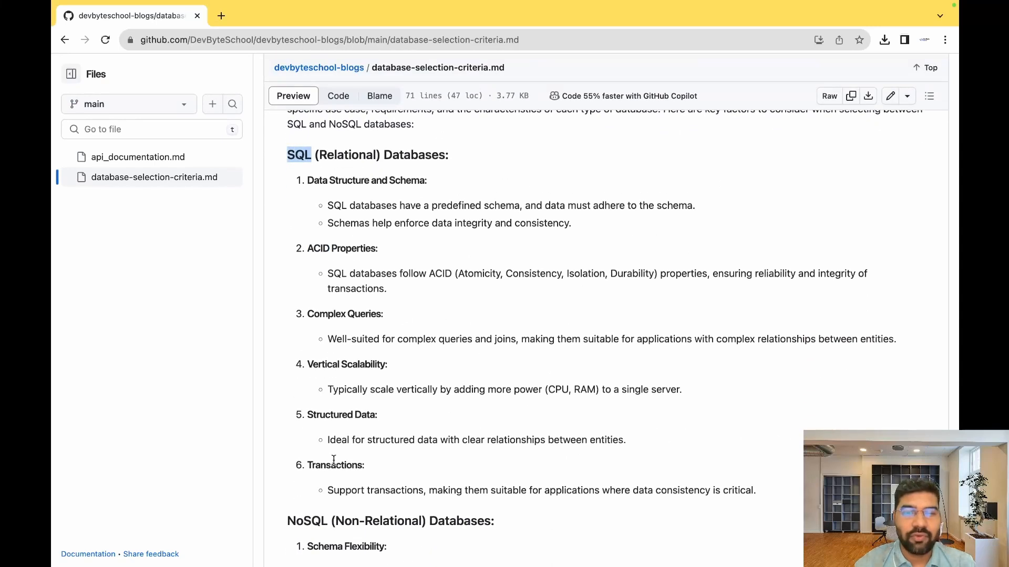
pyautogui.doubleClick(334, 466)
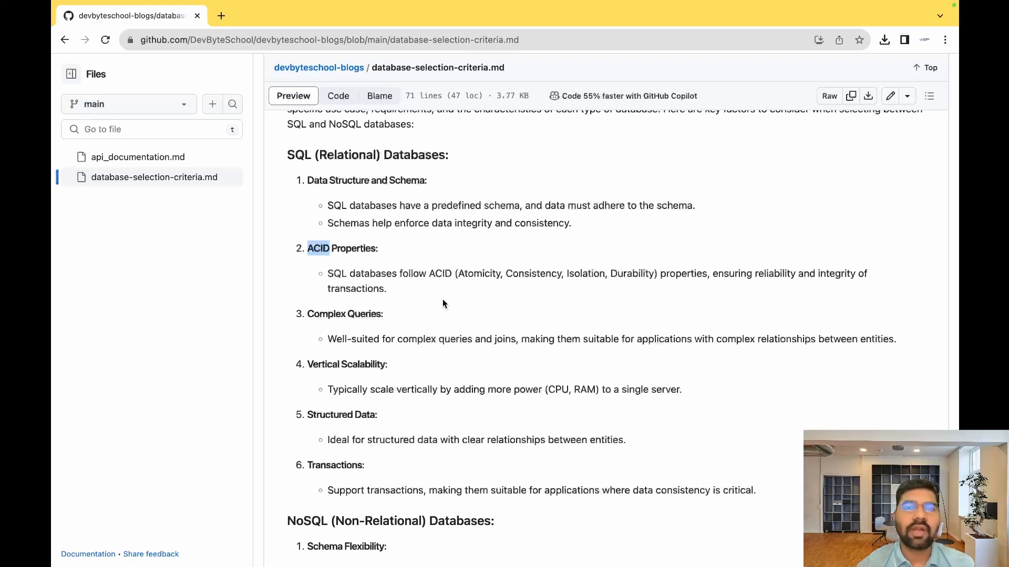
pyautogui.scroll(-3)
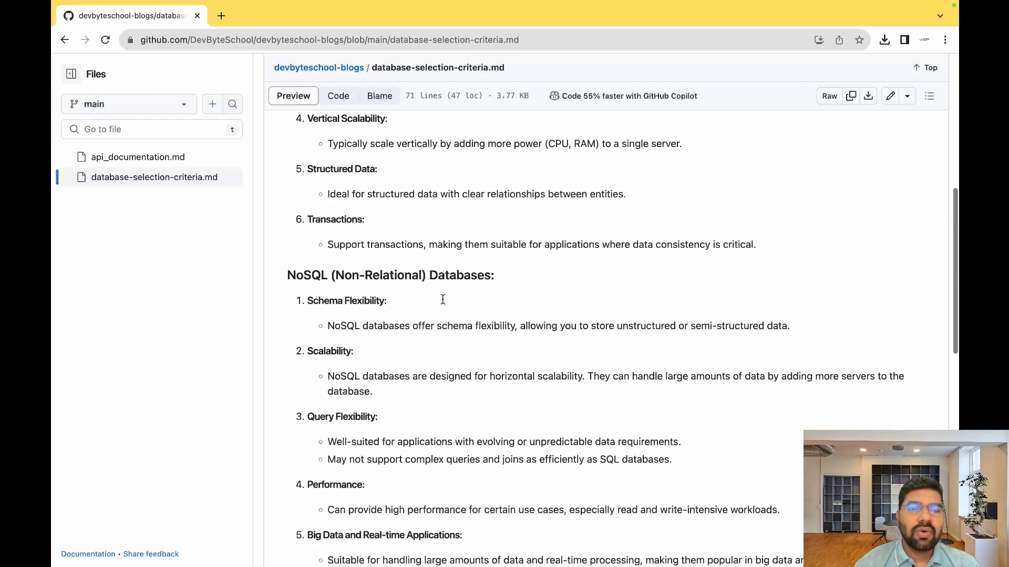
# - Scroll the NoSQL list from Schema Flexibility through Development Speed and Cost
pyautogui.scroll(-3)
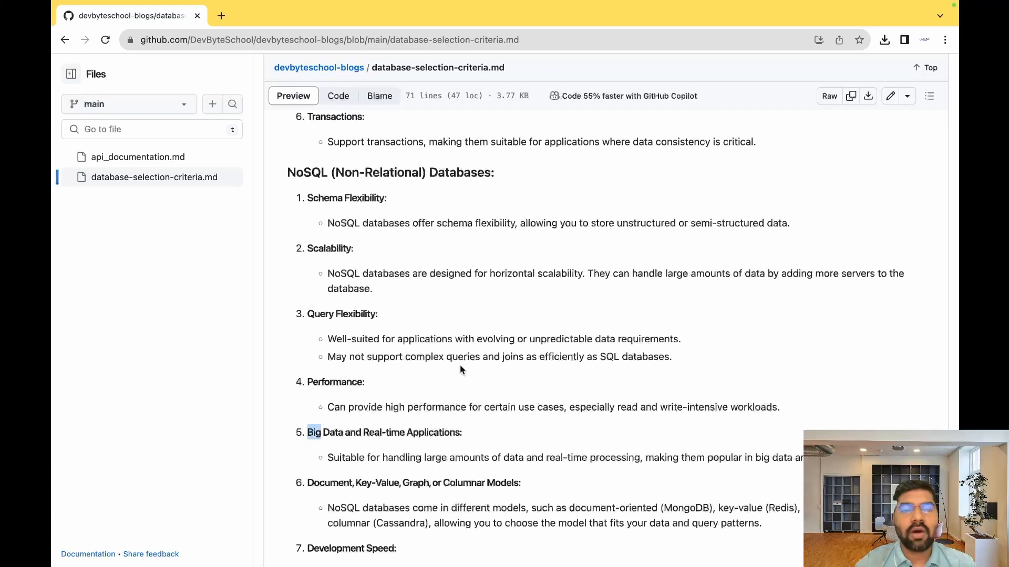
pyautogui.moveTo(471, 365)
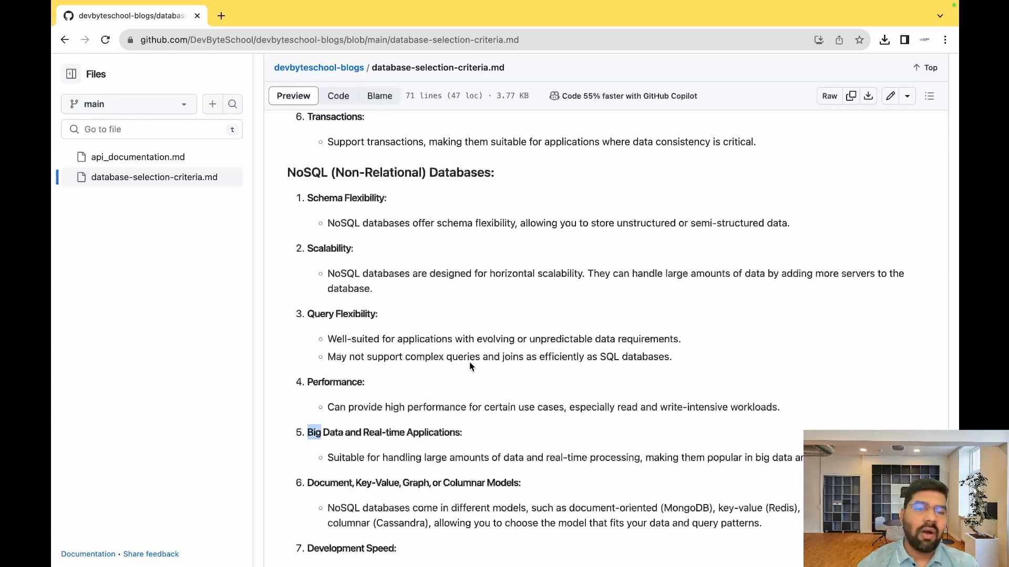
pyautogui.scroll(-3)
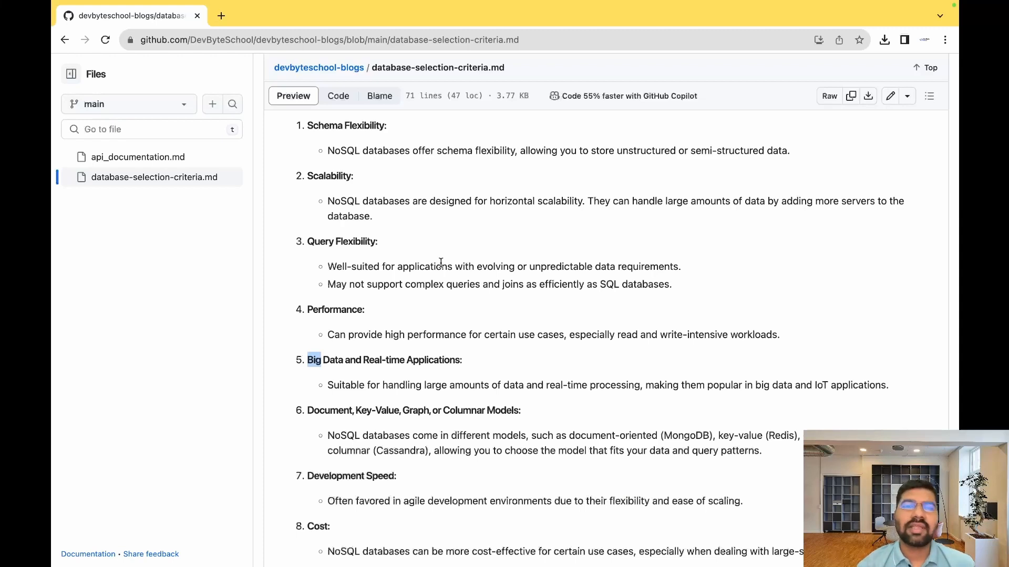
pyautogui.scroll(3)
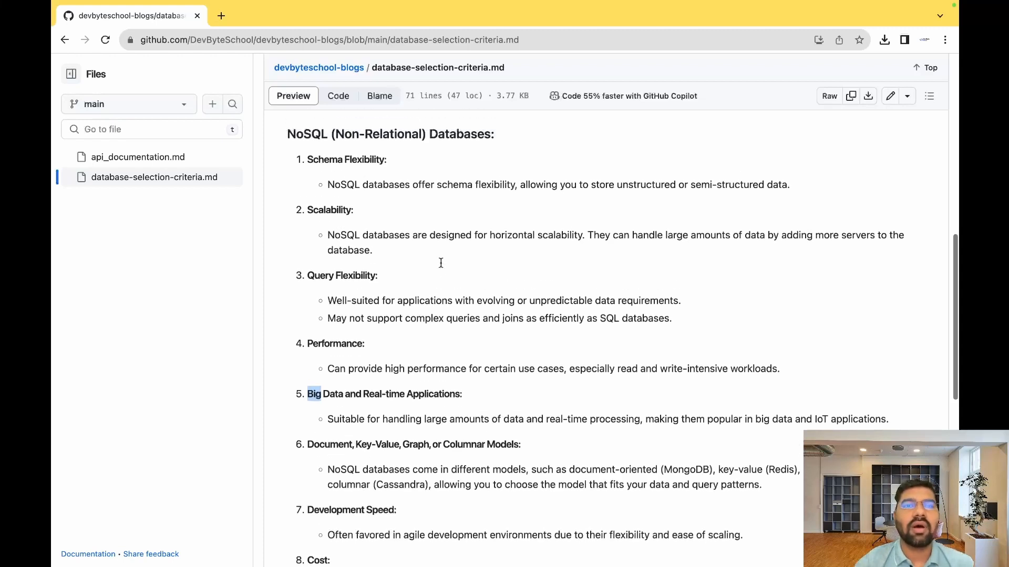